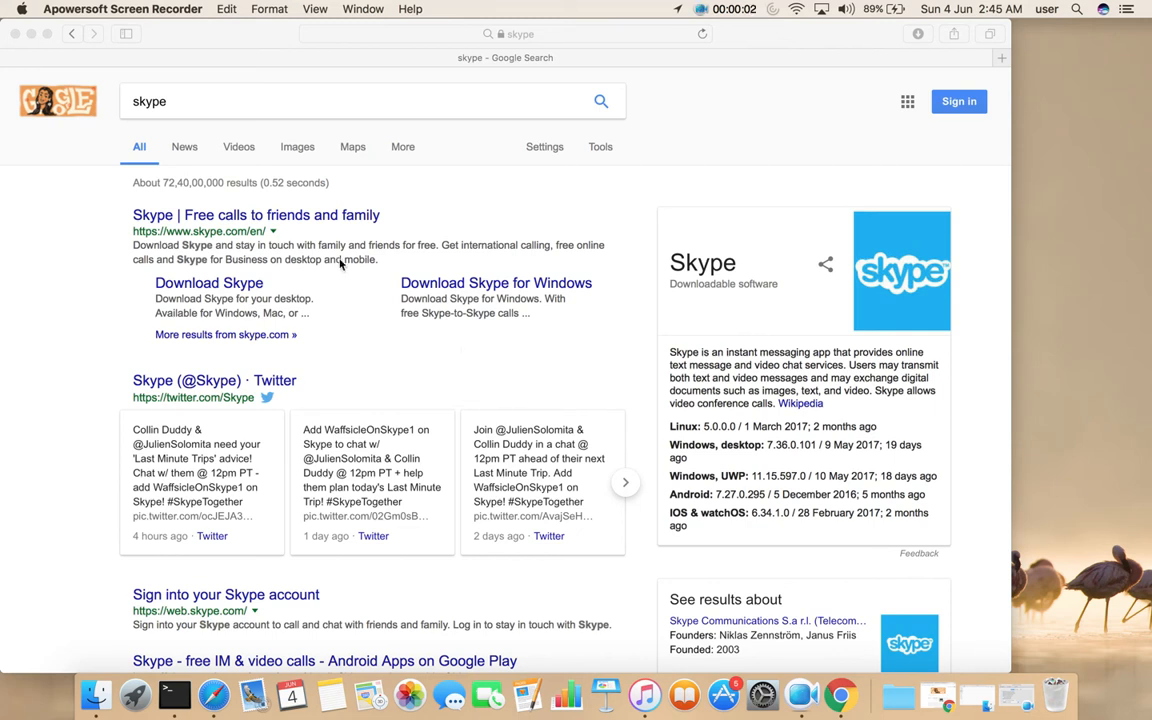
mouse_move(196, 232)
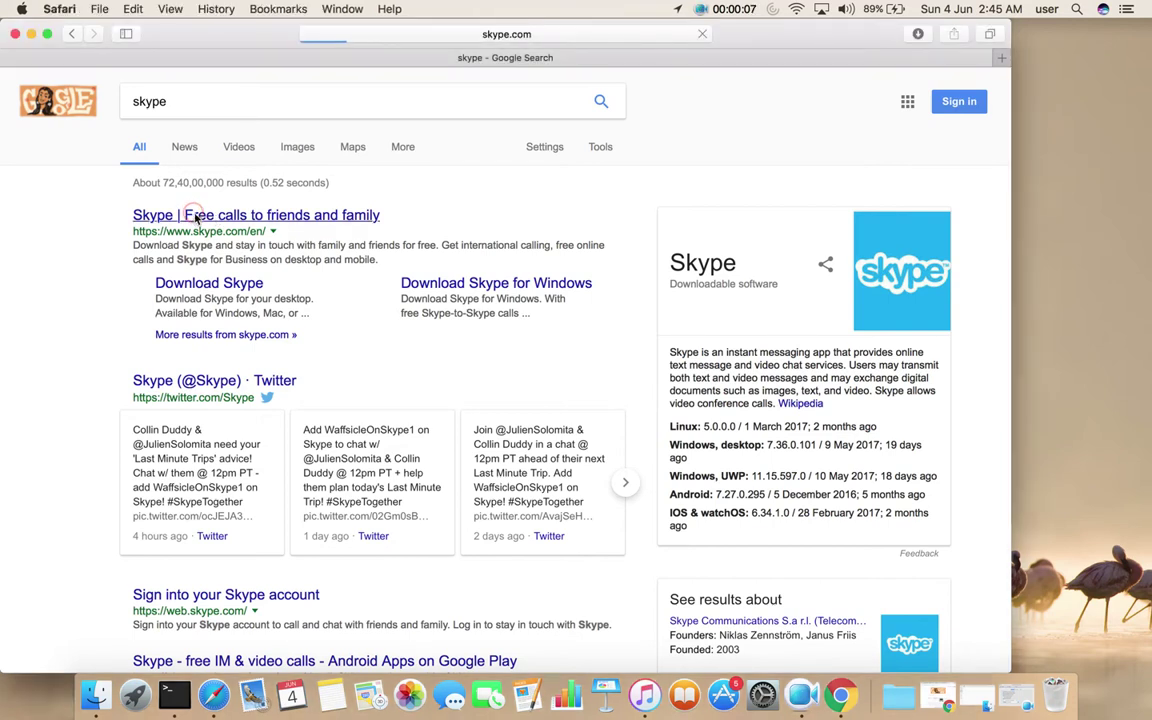
Step: Go to the official Skype site from the Google results and head to its Downloads page
left_click(256, 214)
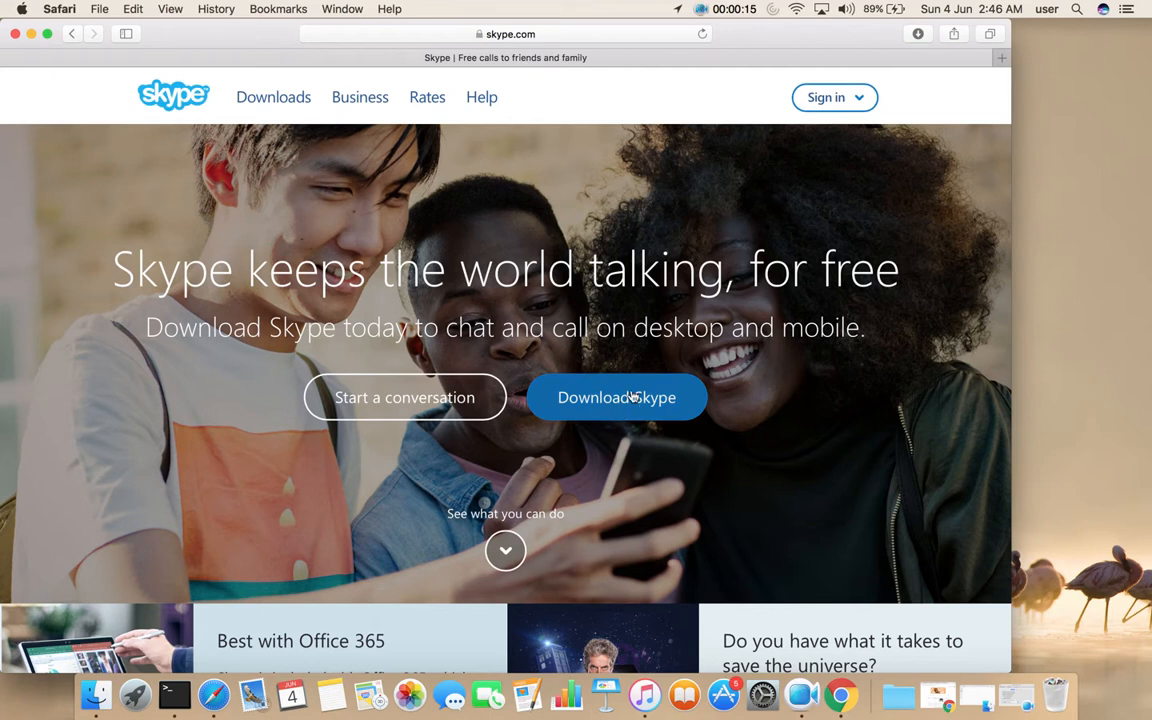
mouse_move(616, 396)
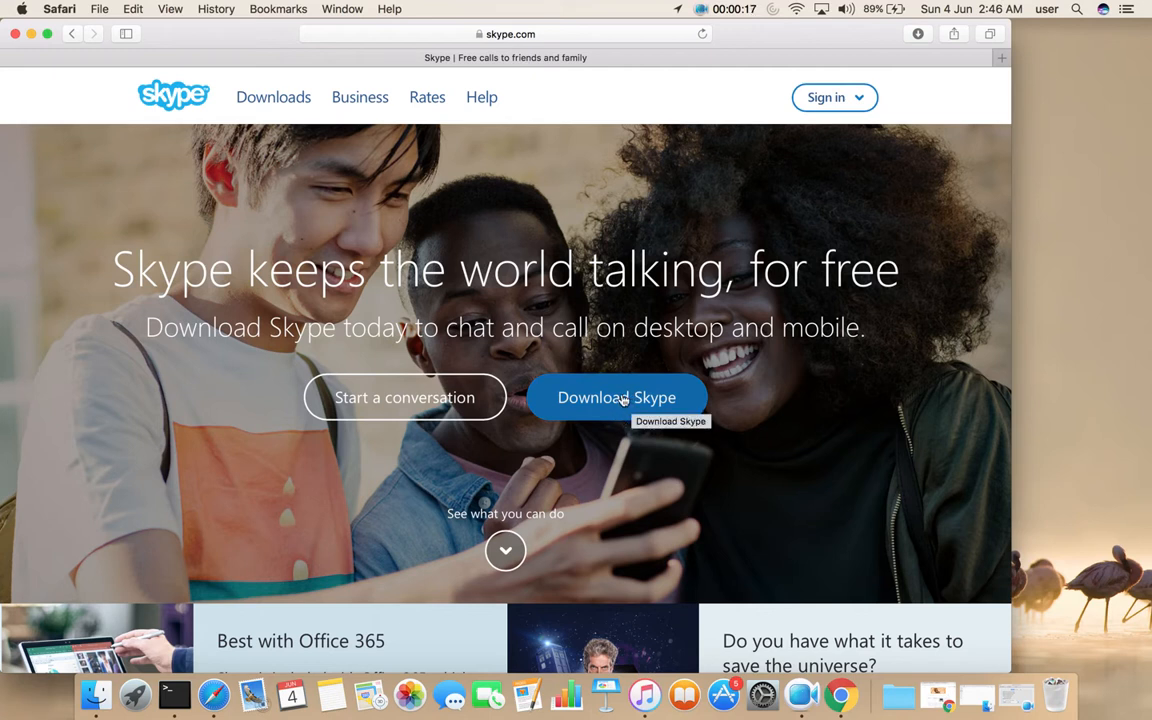
left_click(616, 396)
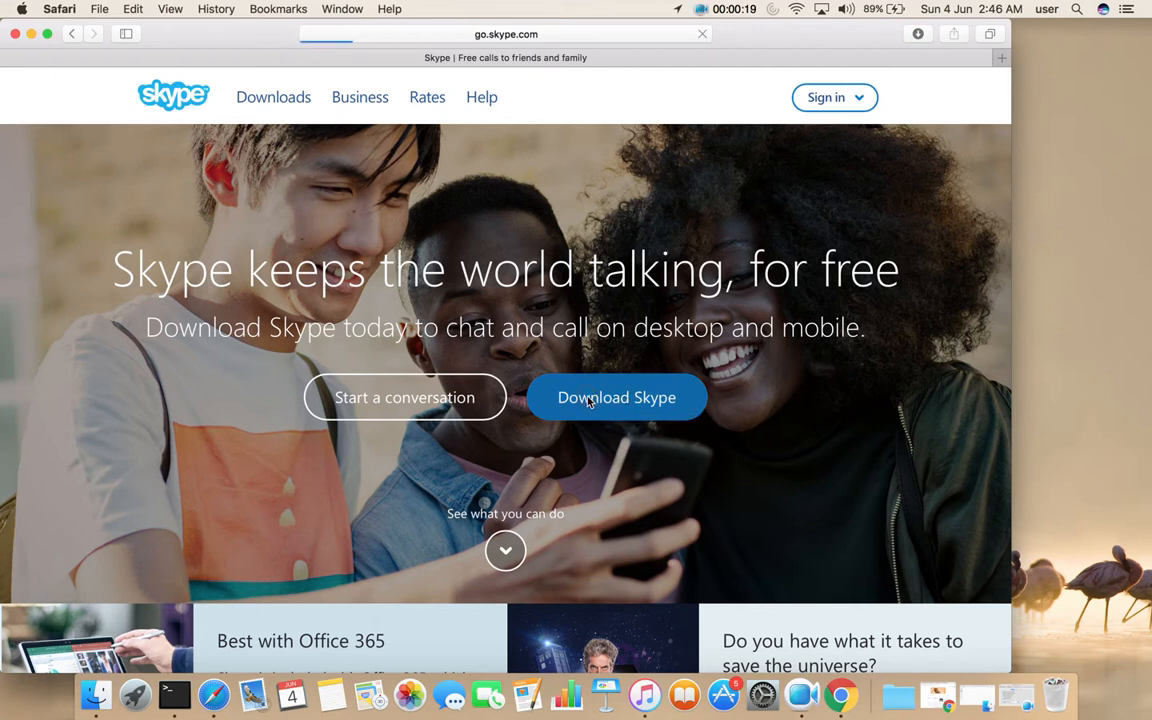
Step: Start the Skype for Mac download with 'Get Skype for Mac', reaching the thank-you page
left_click(616, 396)
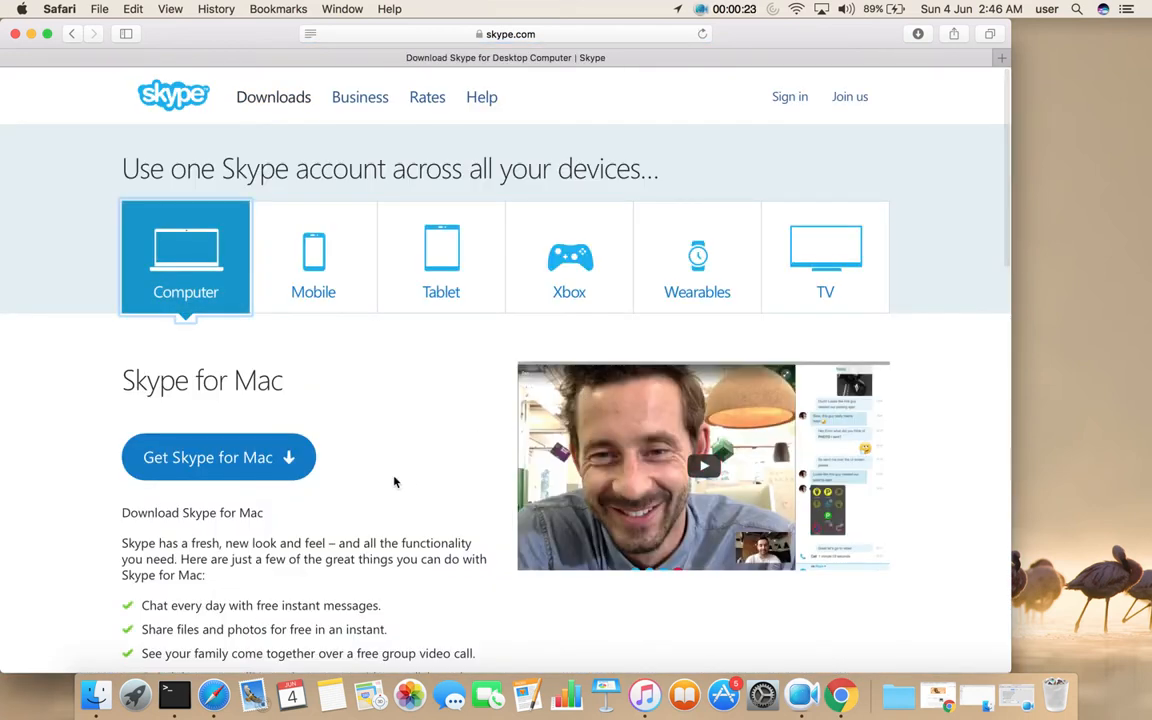
mouse_move(202, 456)
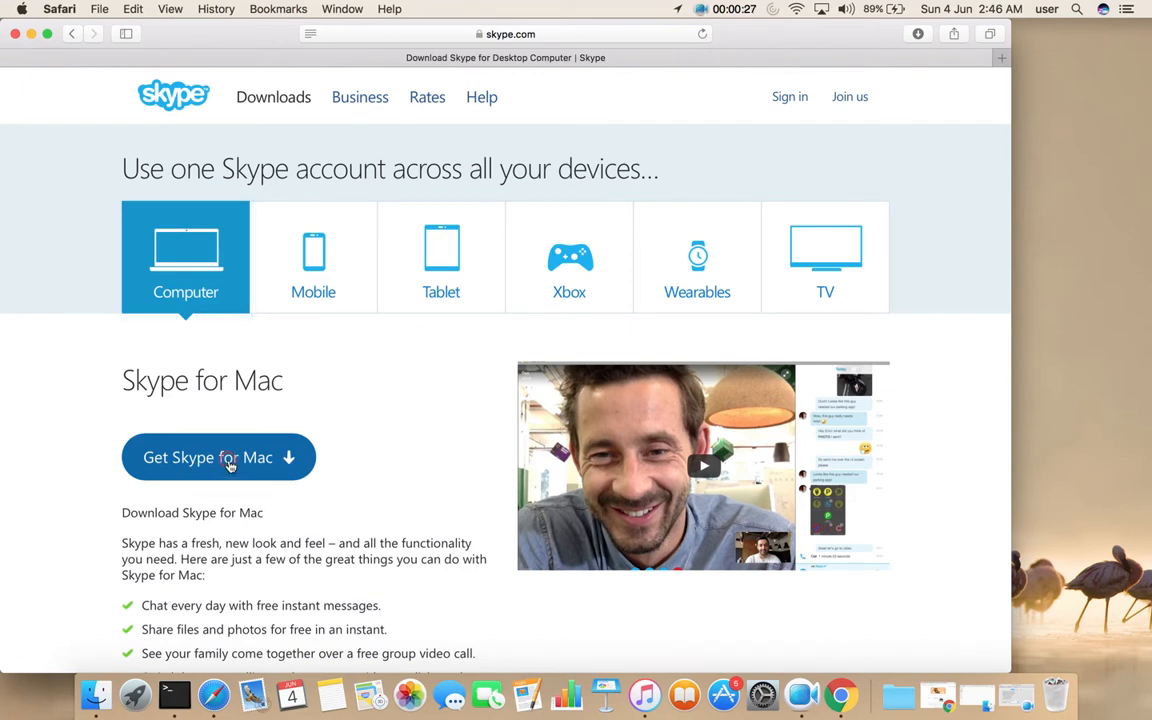
left_click(218, 456)
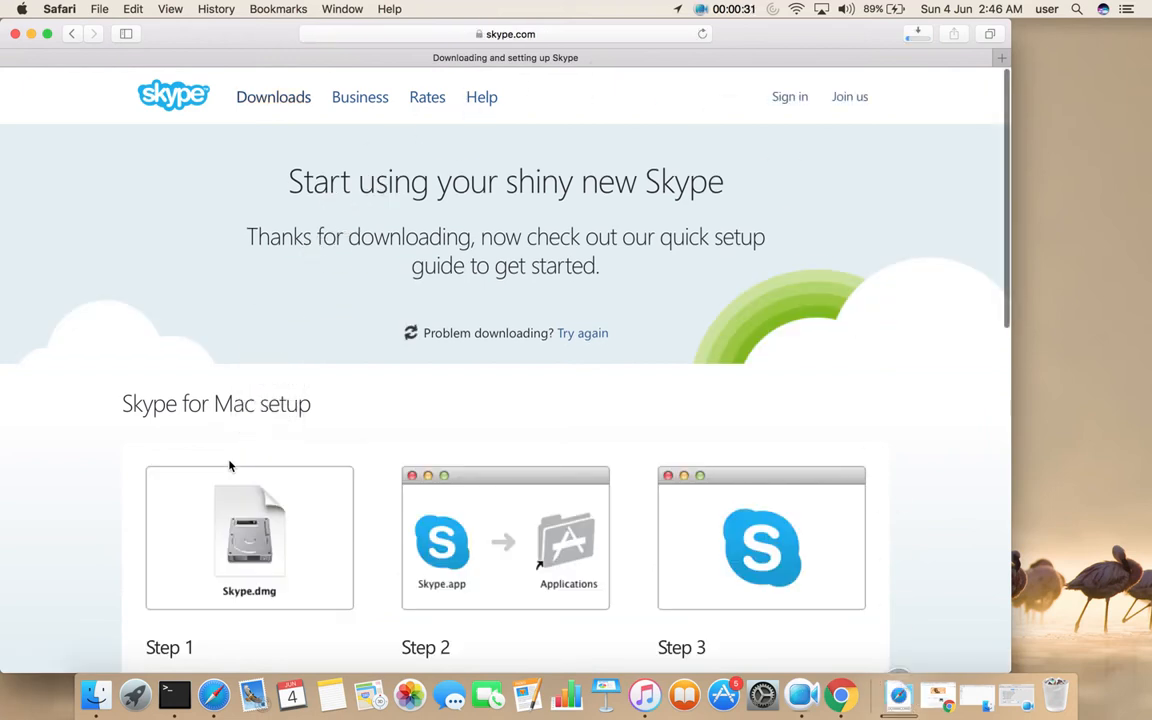
mouse_move(900, 678)
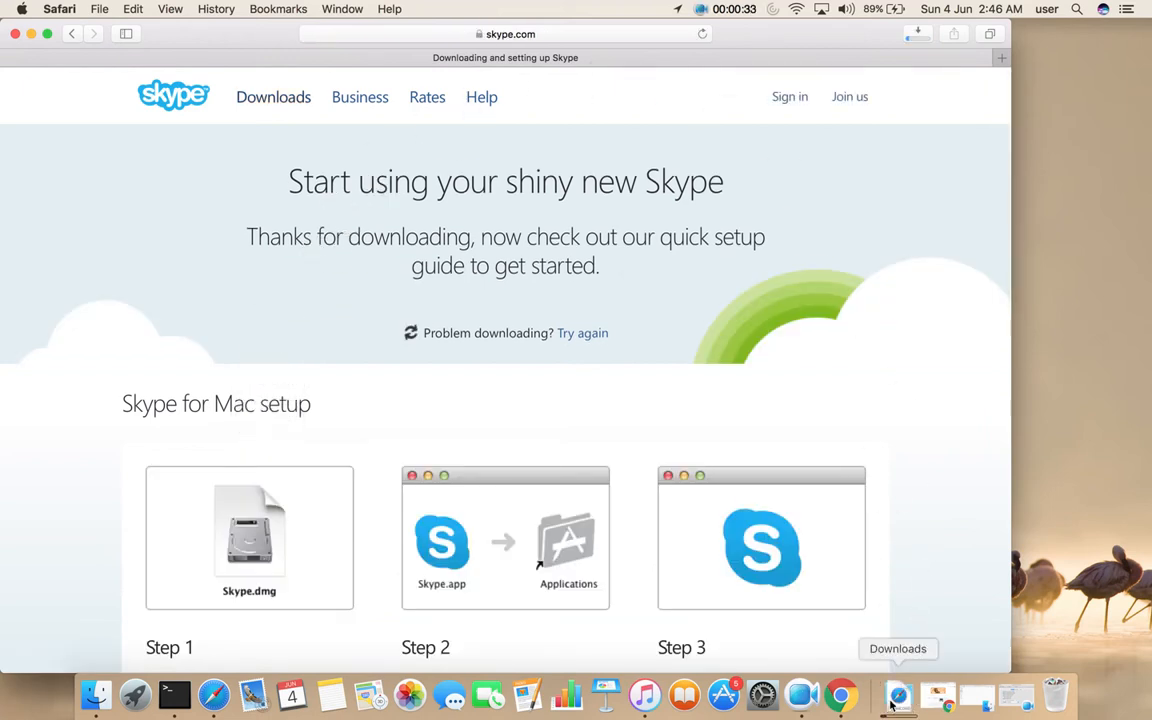
mouse_move(902, 690)
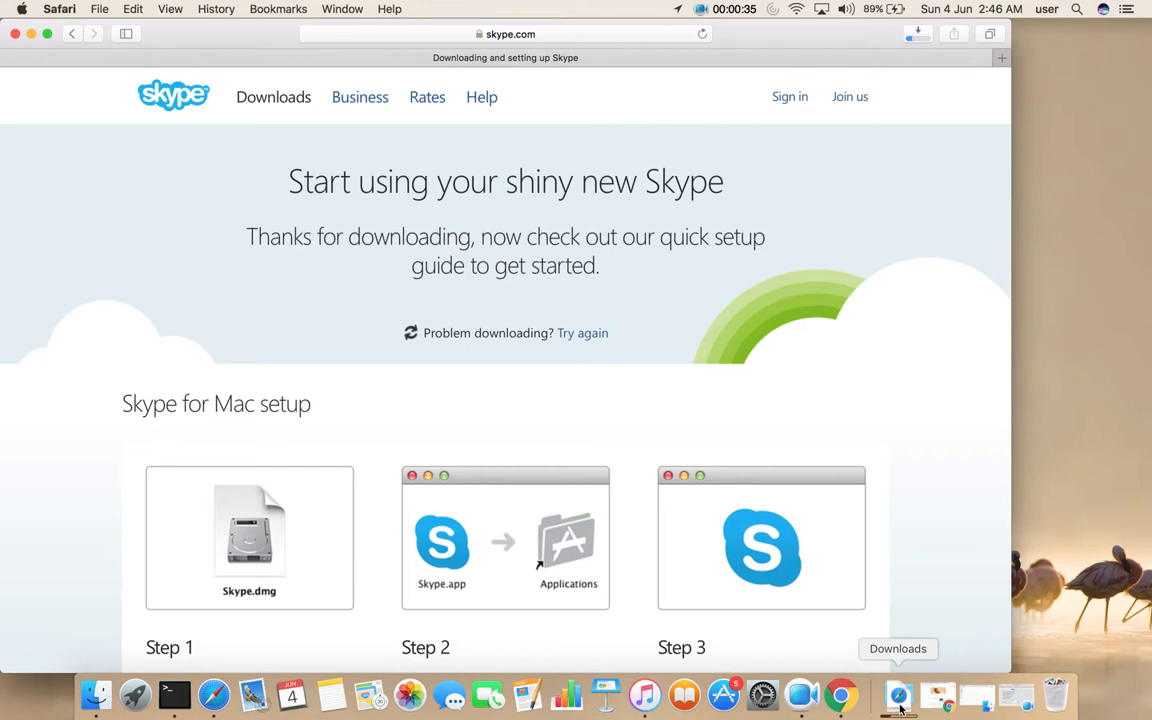
Step: Show the Downloads folder from the Dock and select the finished 47 MB Skype .dmg
left_click(900, 684)
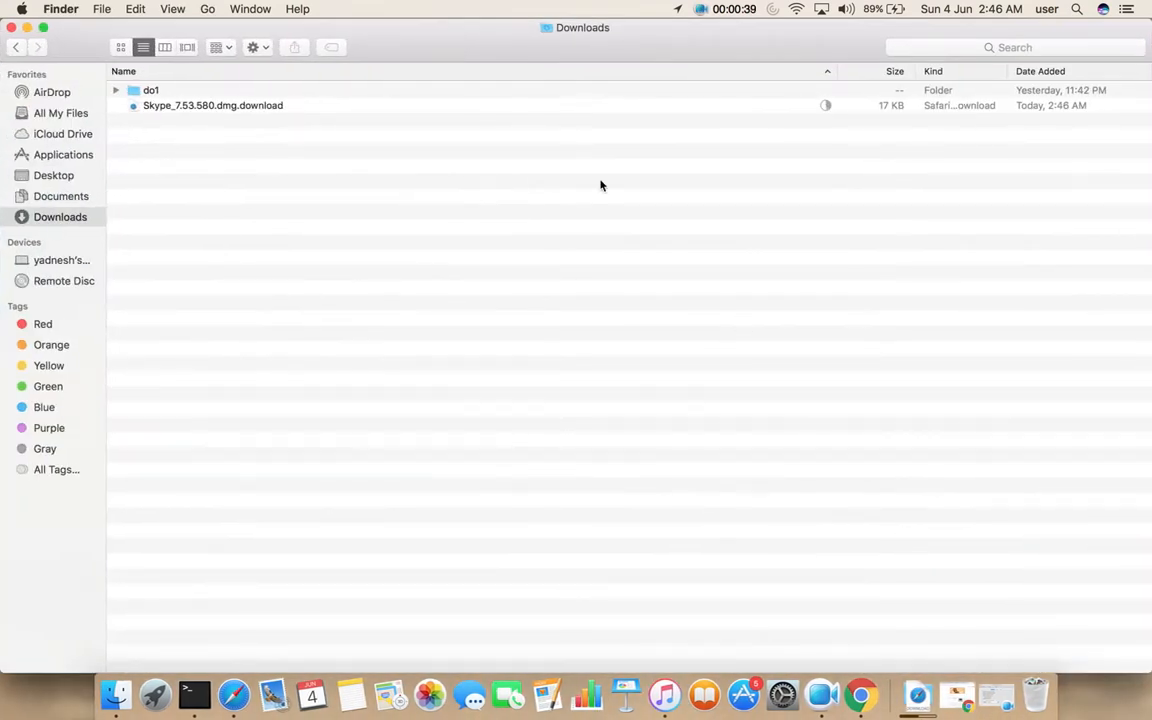
mouse_move(302, 112)
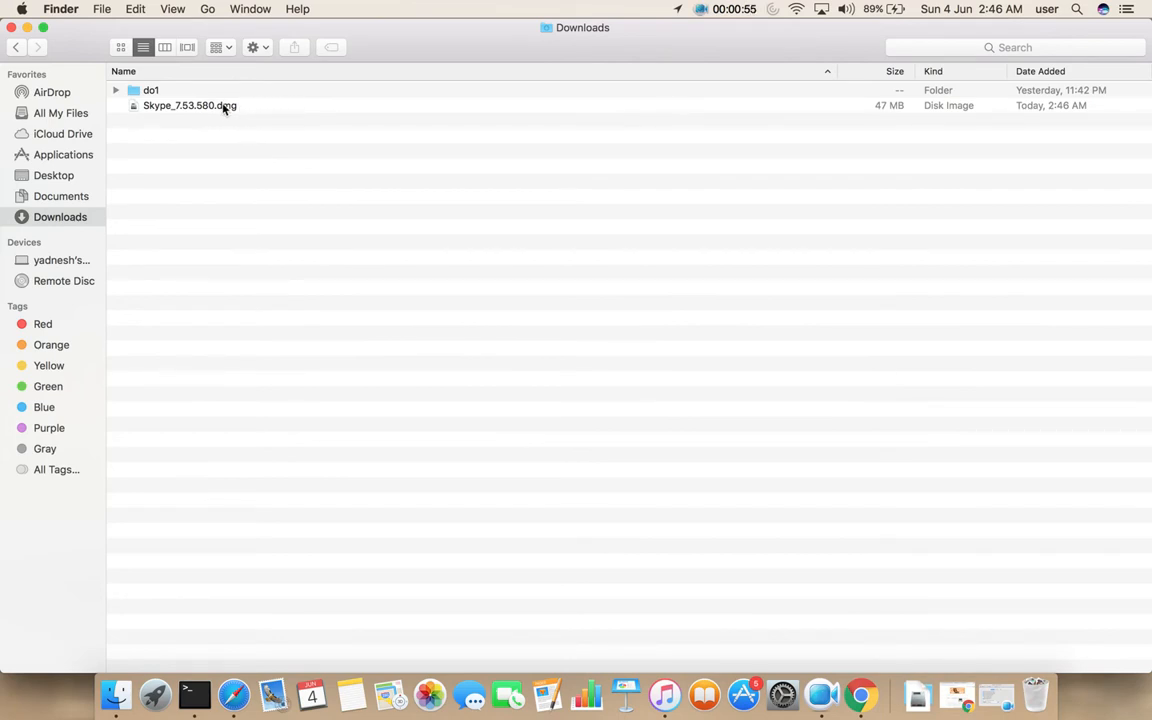
left_click(220, 104)
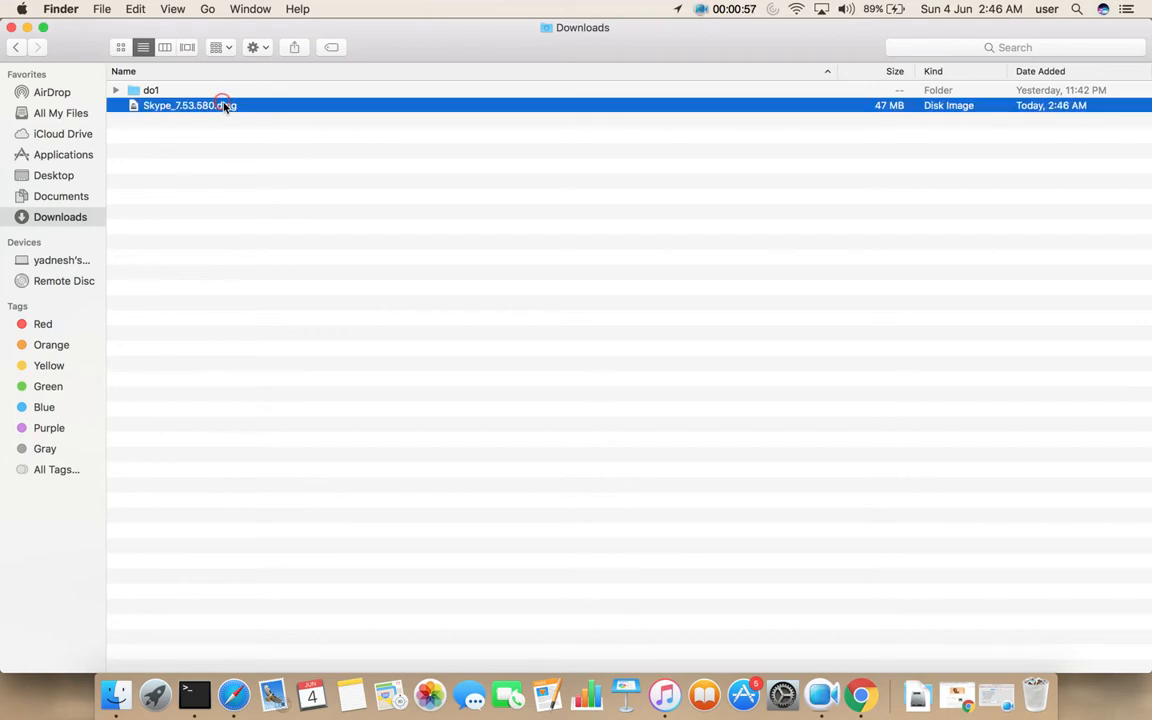
Step: Mount the Skype disk image, drag Skype.app to Applications, and dismiss the already-exists prompt
double_click(216, 104)
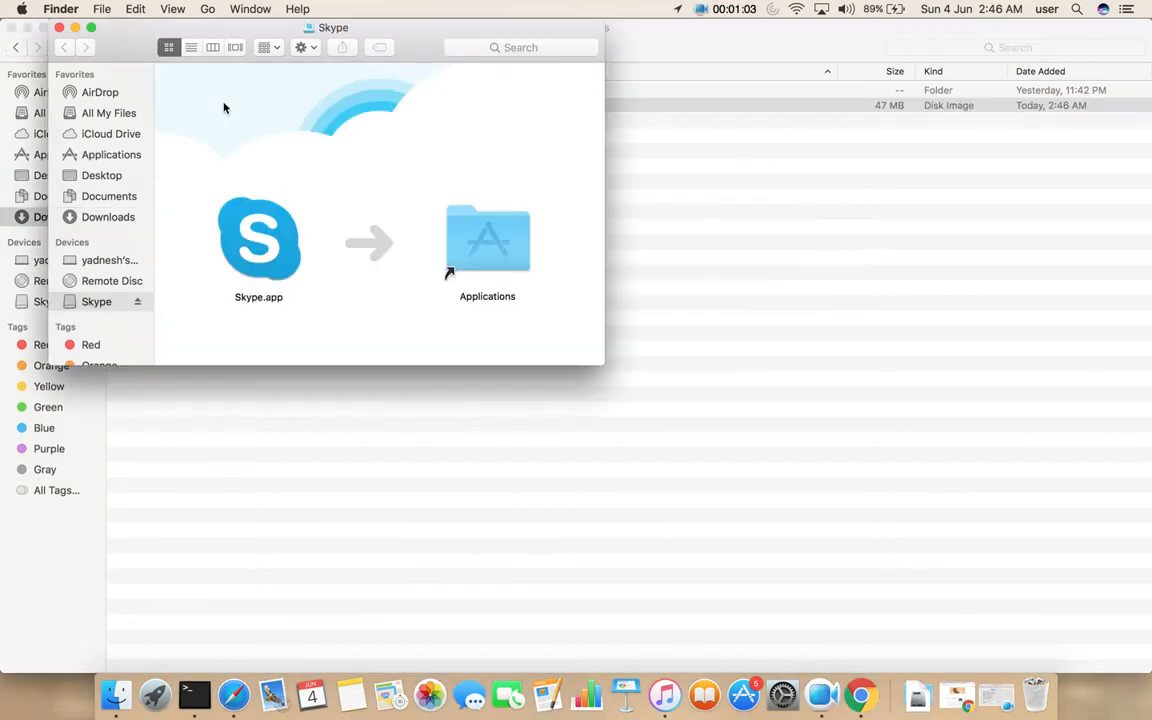
mouse_move(420, 42)
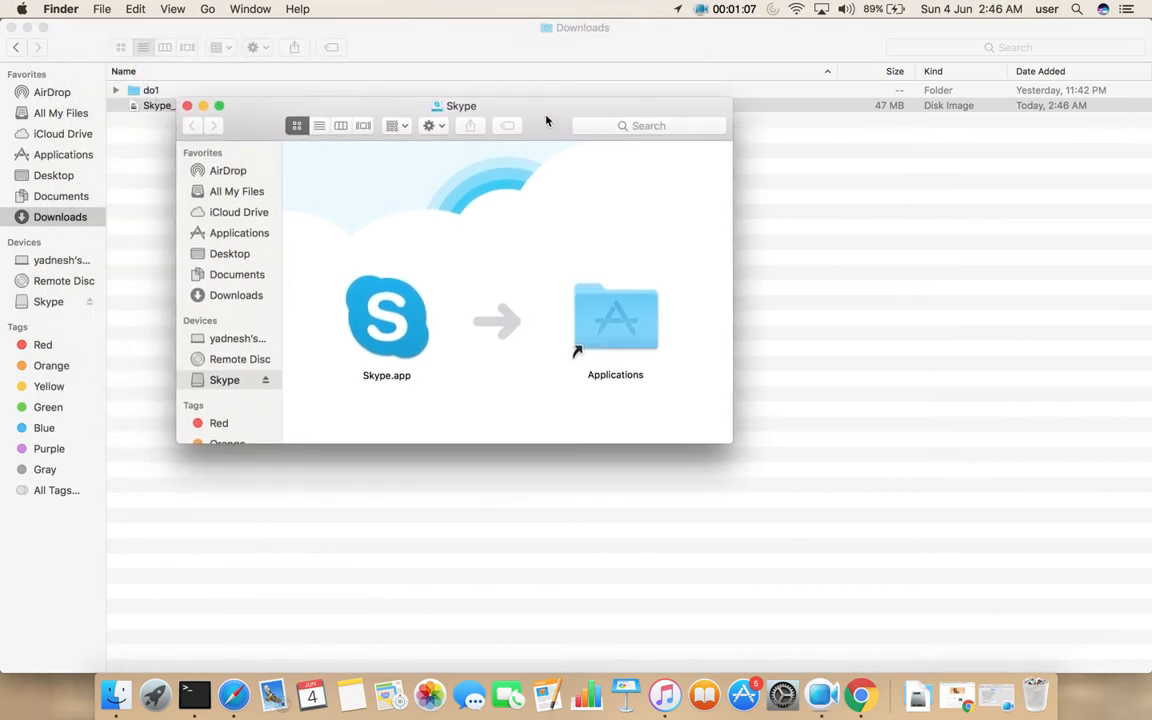
mouse_move(594, 328)
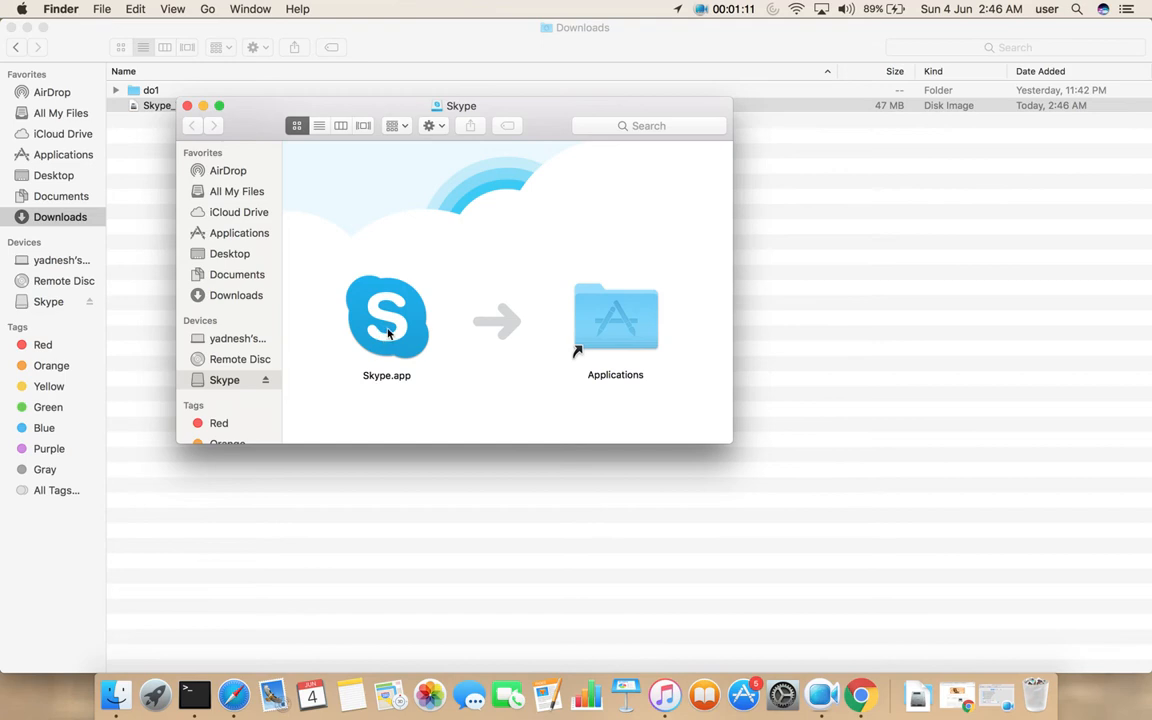
mouse_move(416, 308)
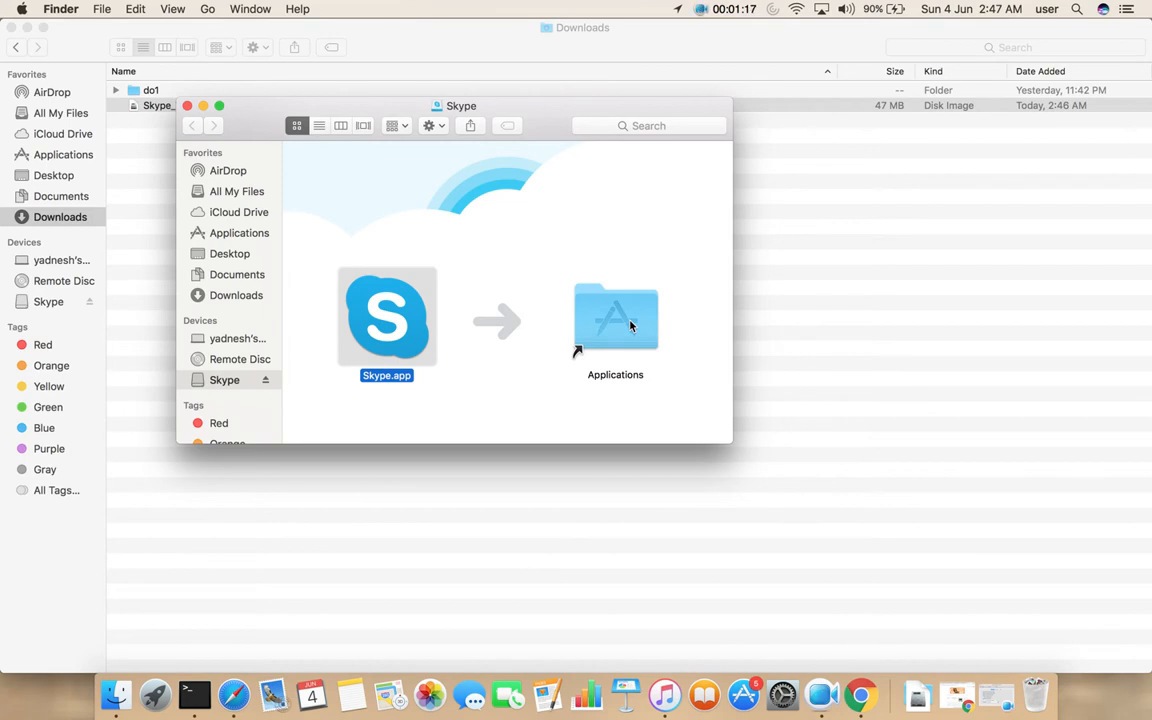
mouse_move(414, 316)
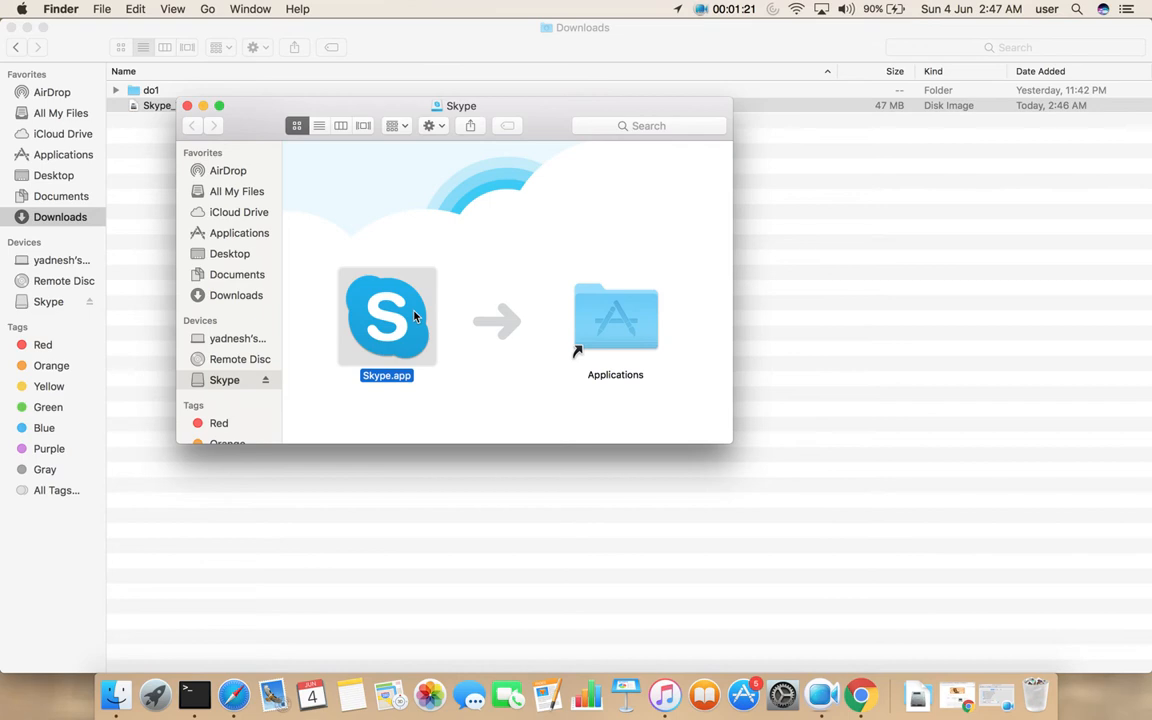
mouse_move(540, 252)
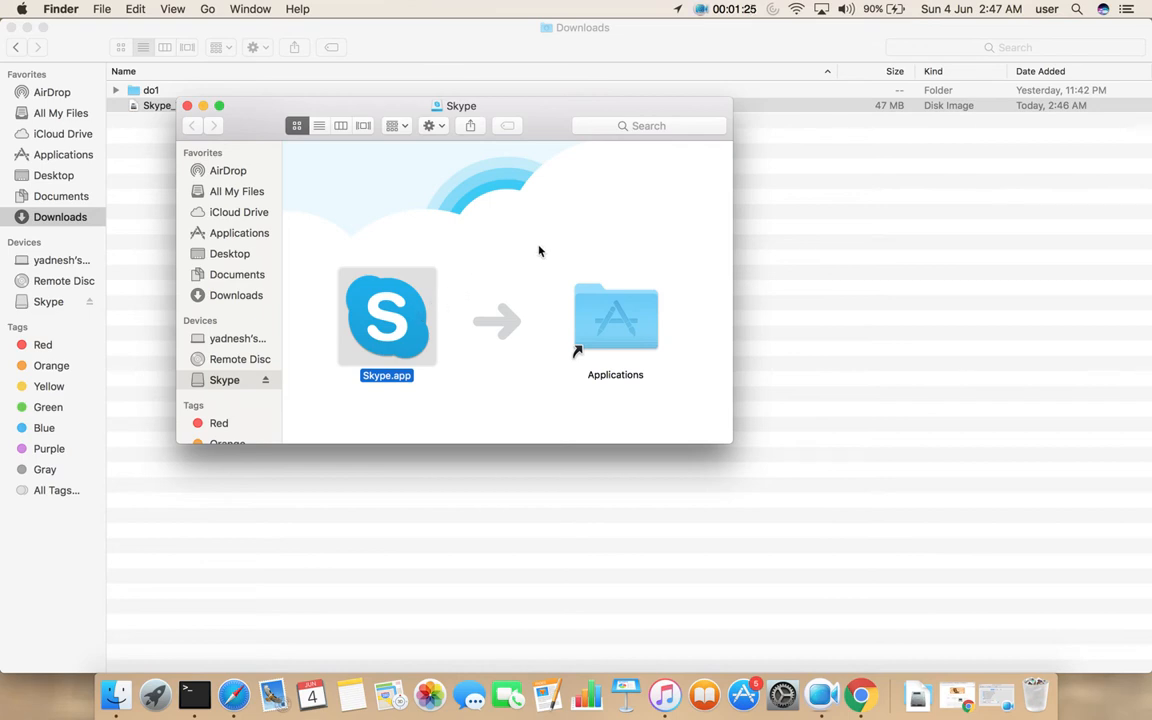
mouse_move(428, 312)
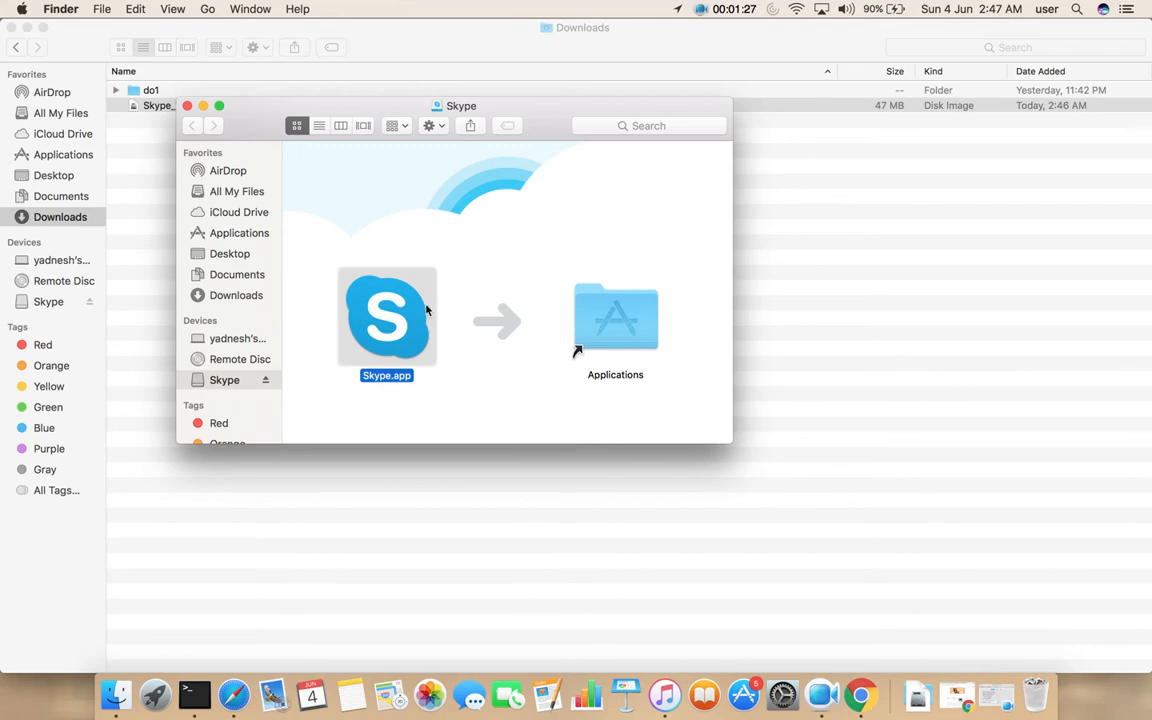
mouse_move(634, 314)
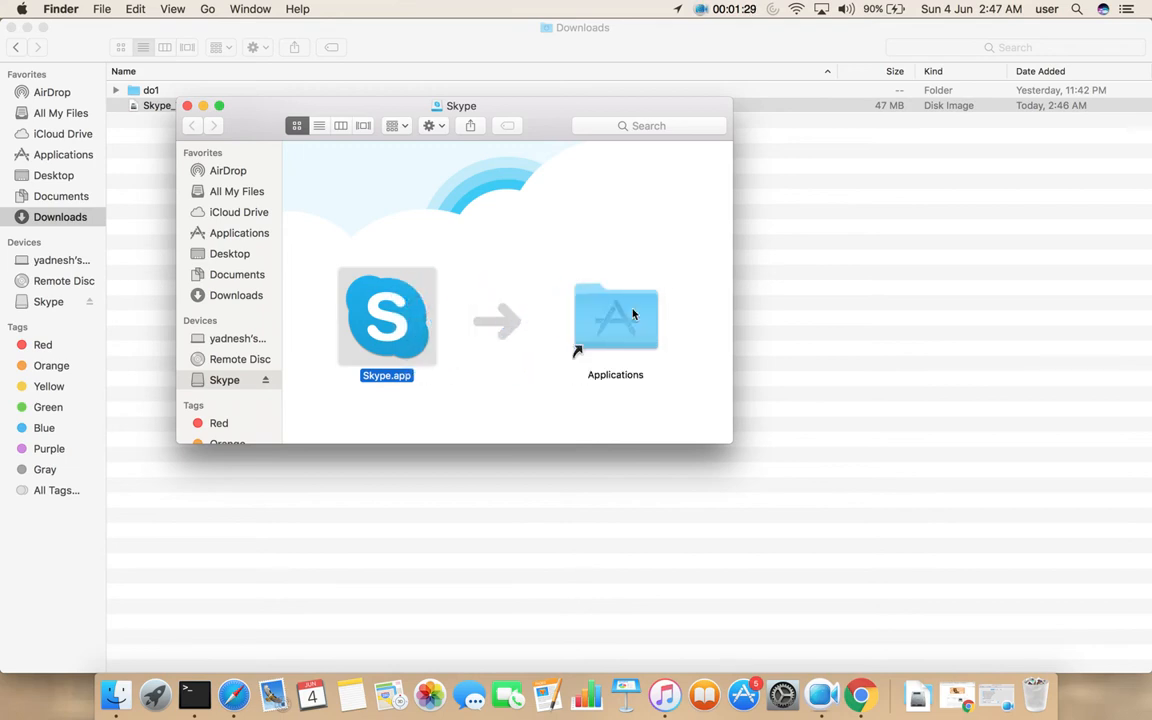
left_click_drag(386, 318, 616, 318)
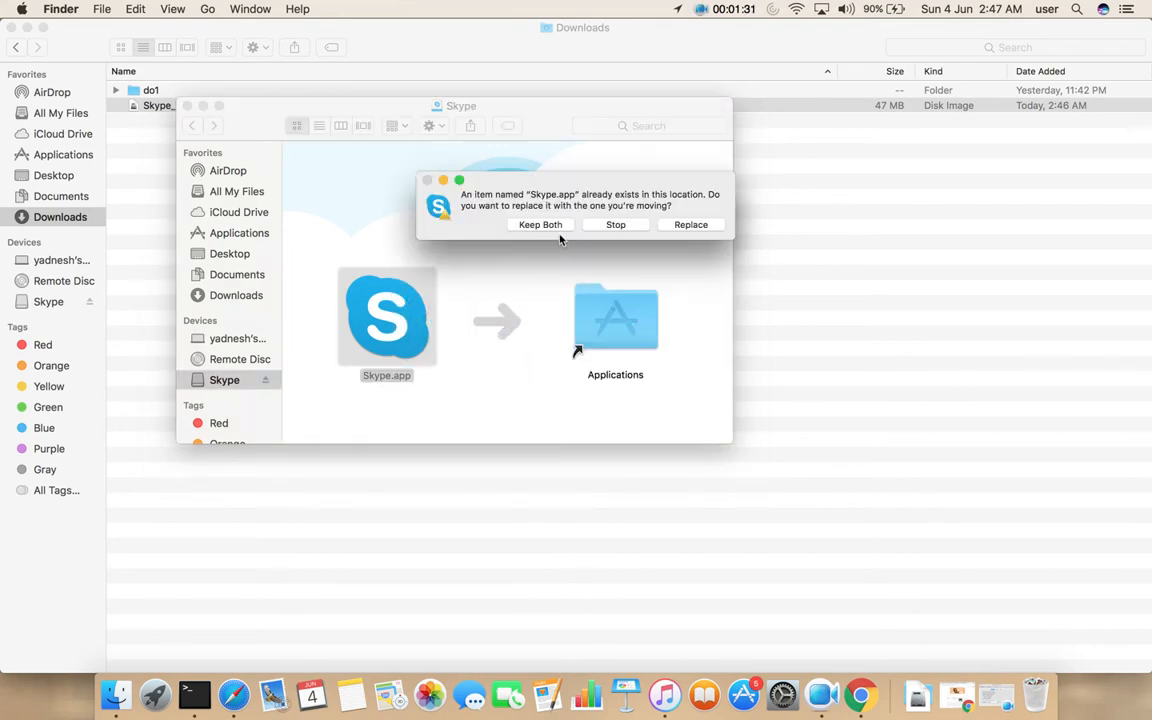
left_click(616, 224)
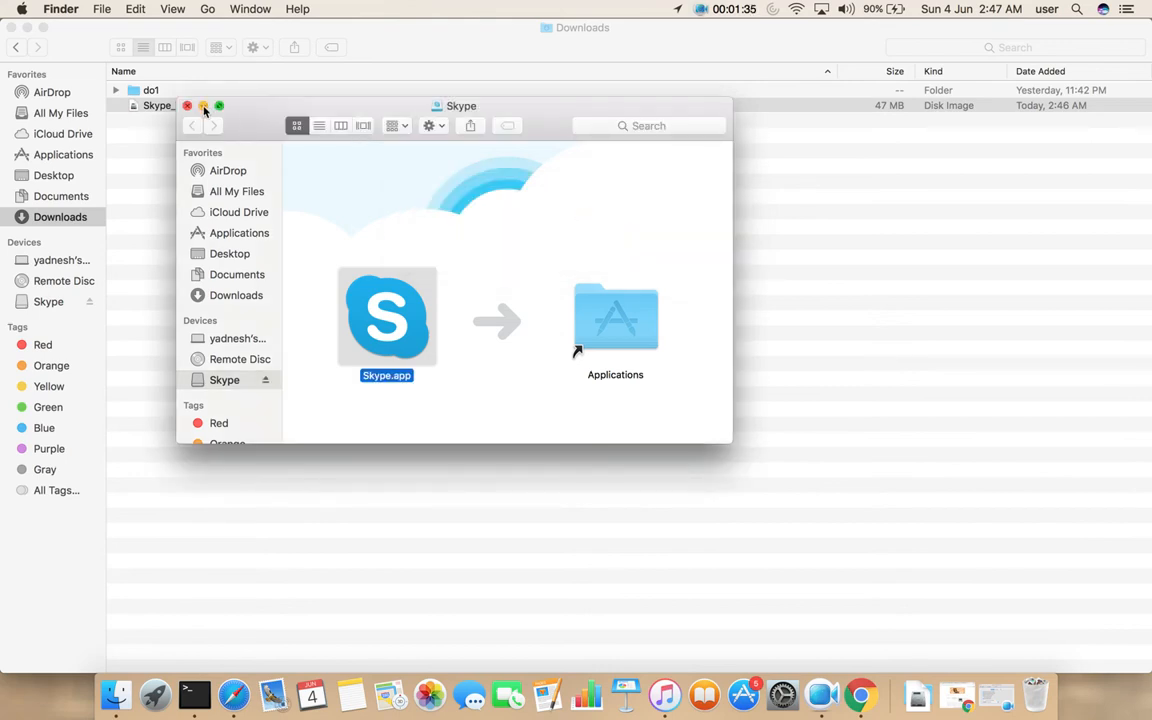
Step: Close the disk image window, launch Skype.app from Applications, and approve the internet-download warning with Open
left_click(188, 104)
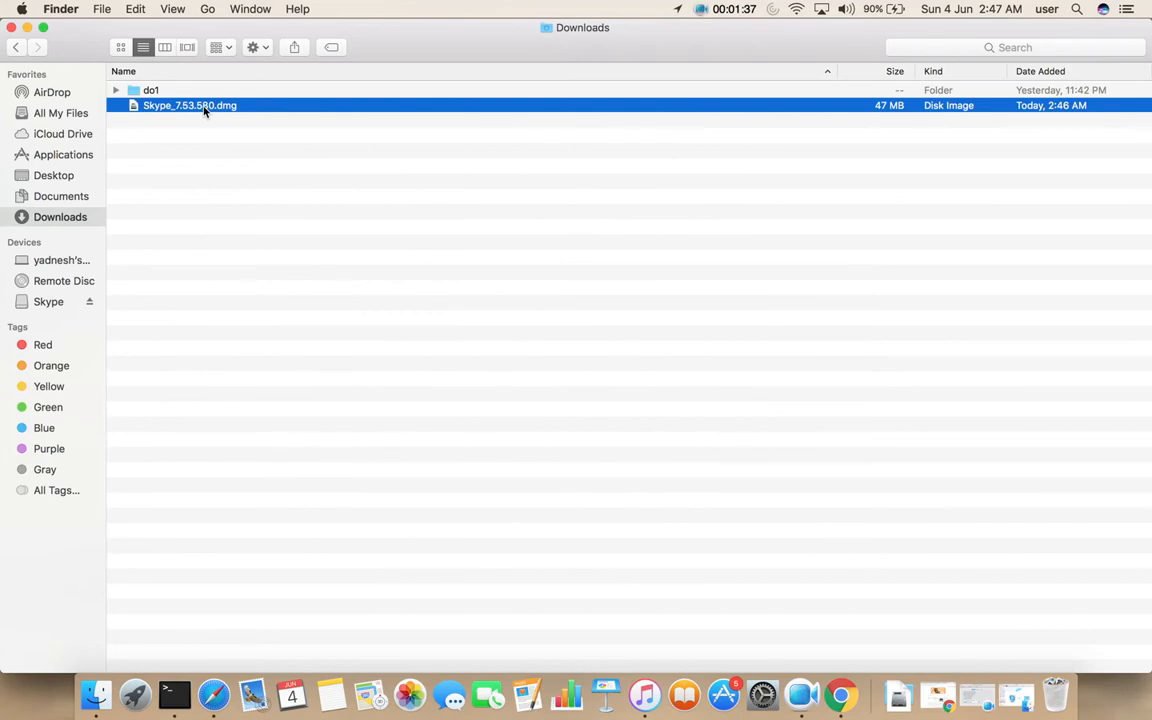
mouse_move(78, 160)
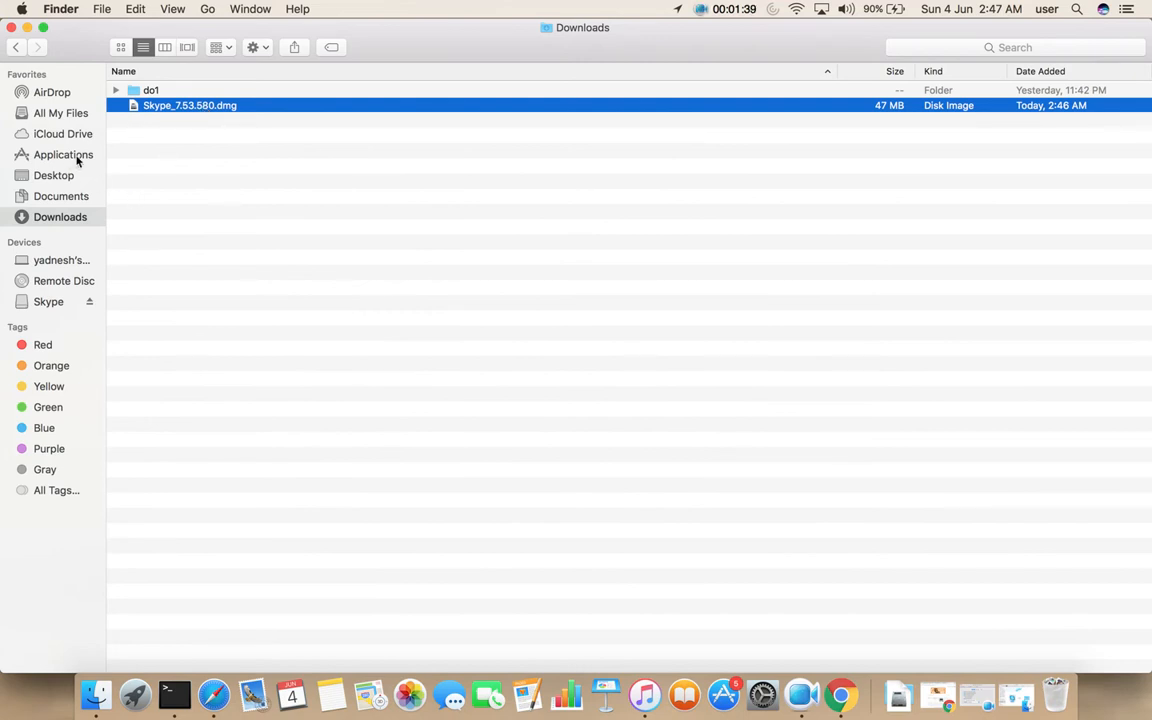
left_click(64, 154)
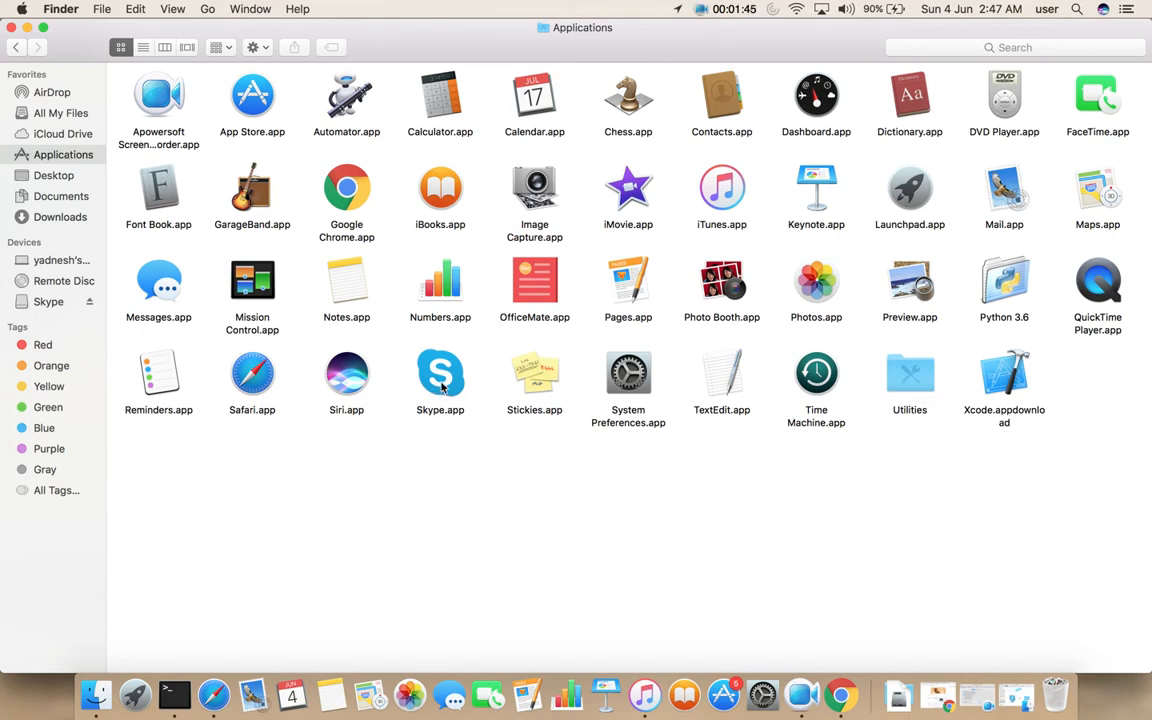
left_click(440, 374)
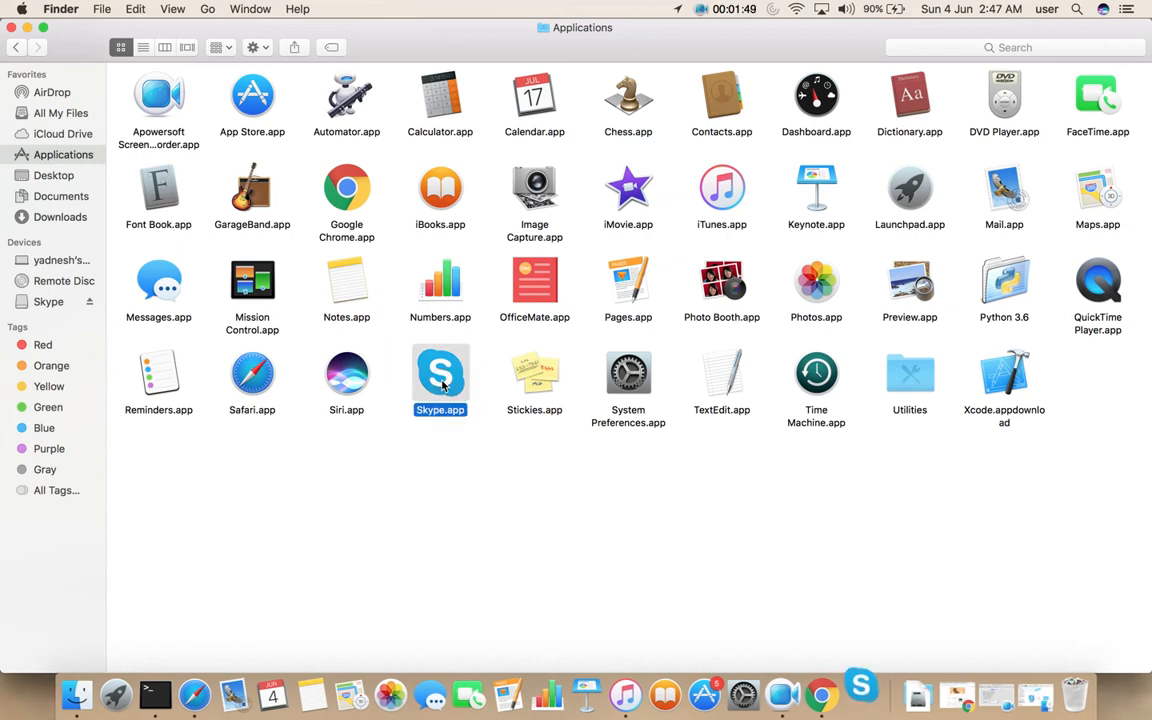
double_click(440, 372)
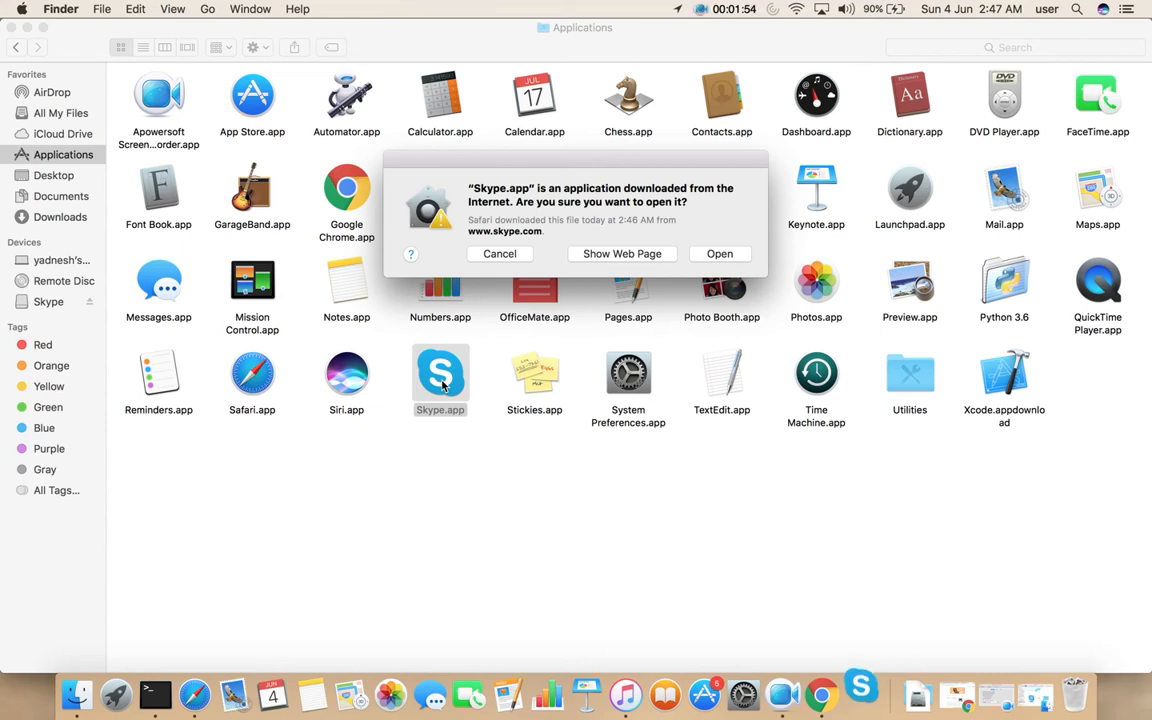
mouse_move(576, 218)
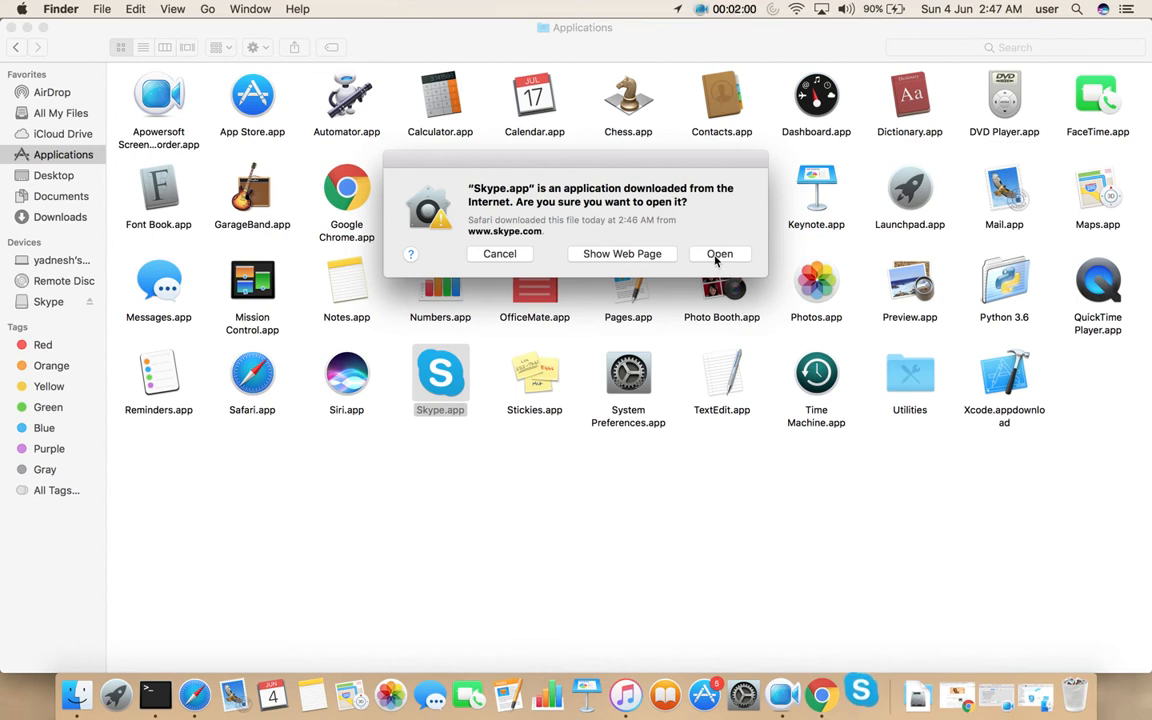
left_click(720, 252)
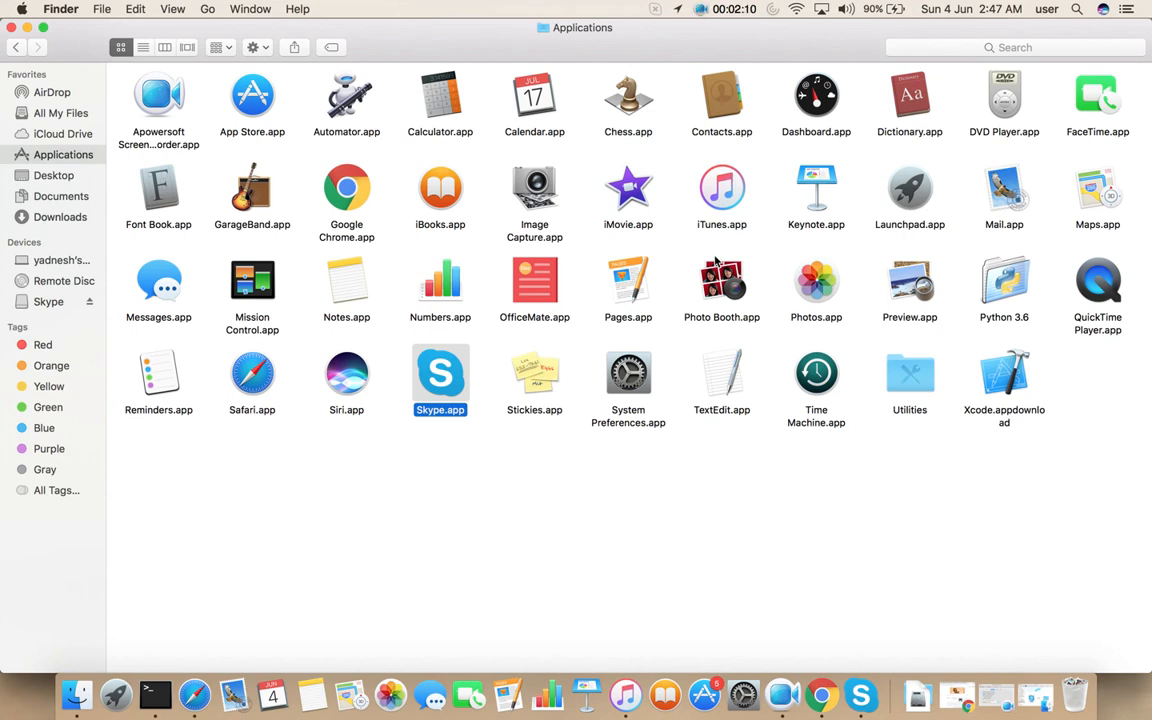
mouse_move(748, 398)
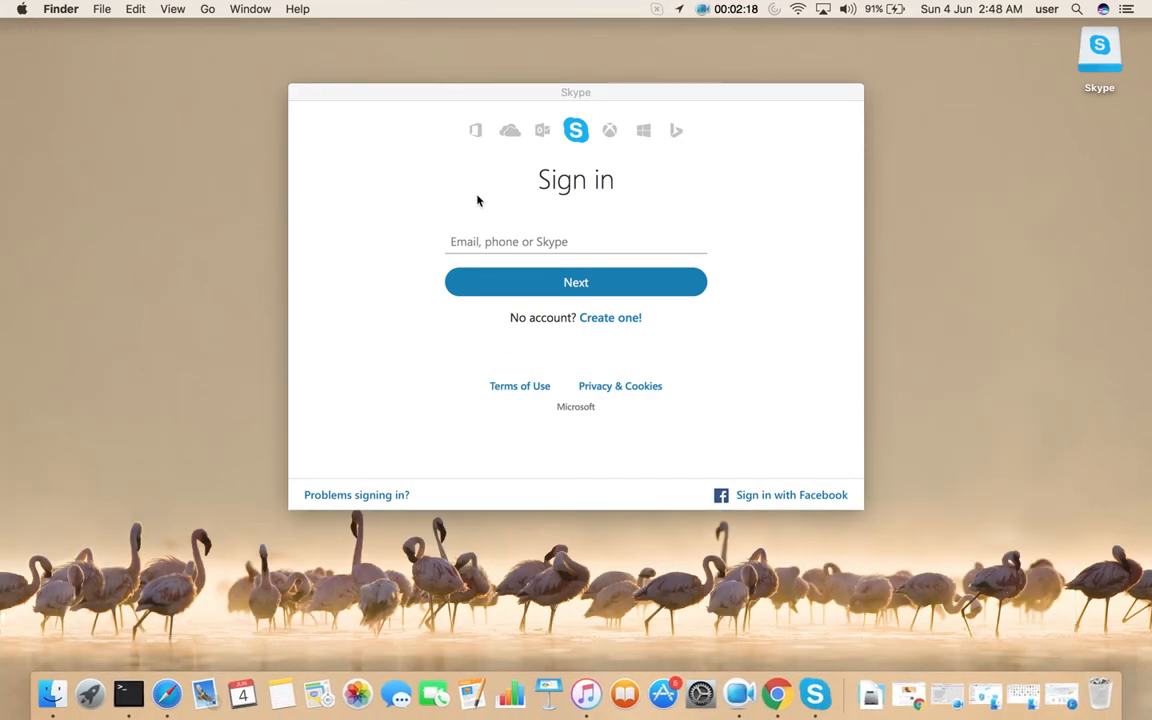
mouse_move(424, 344)
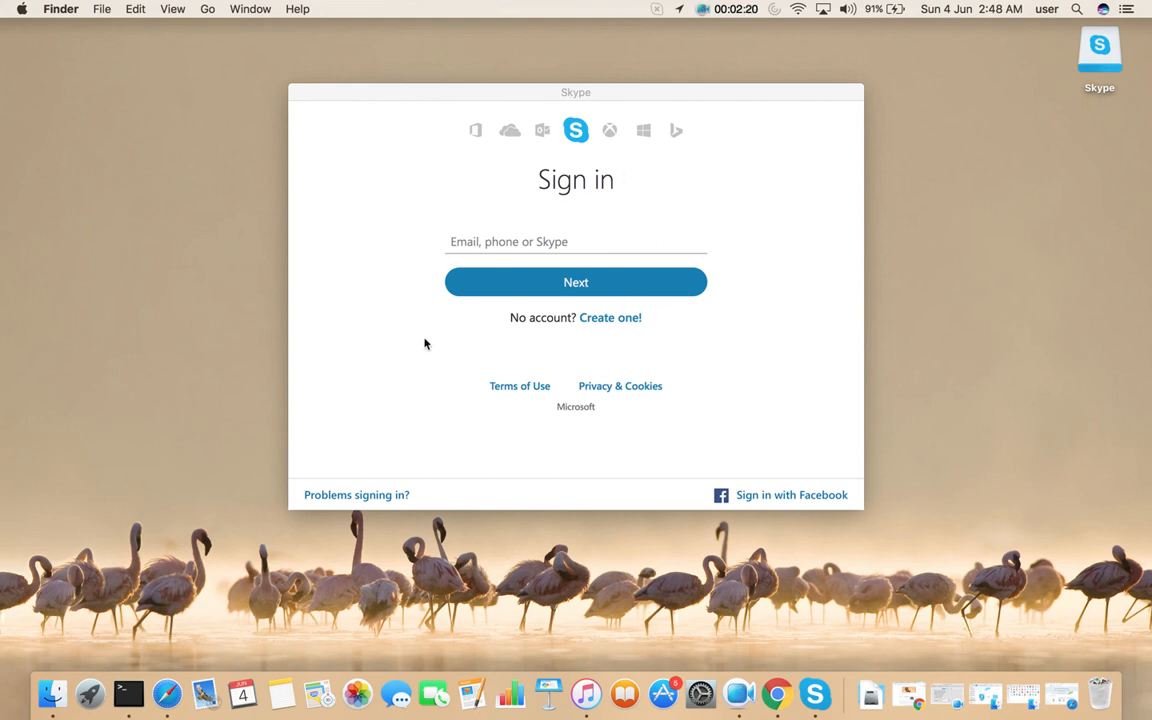
mouse_move(640, 184)
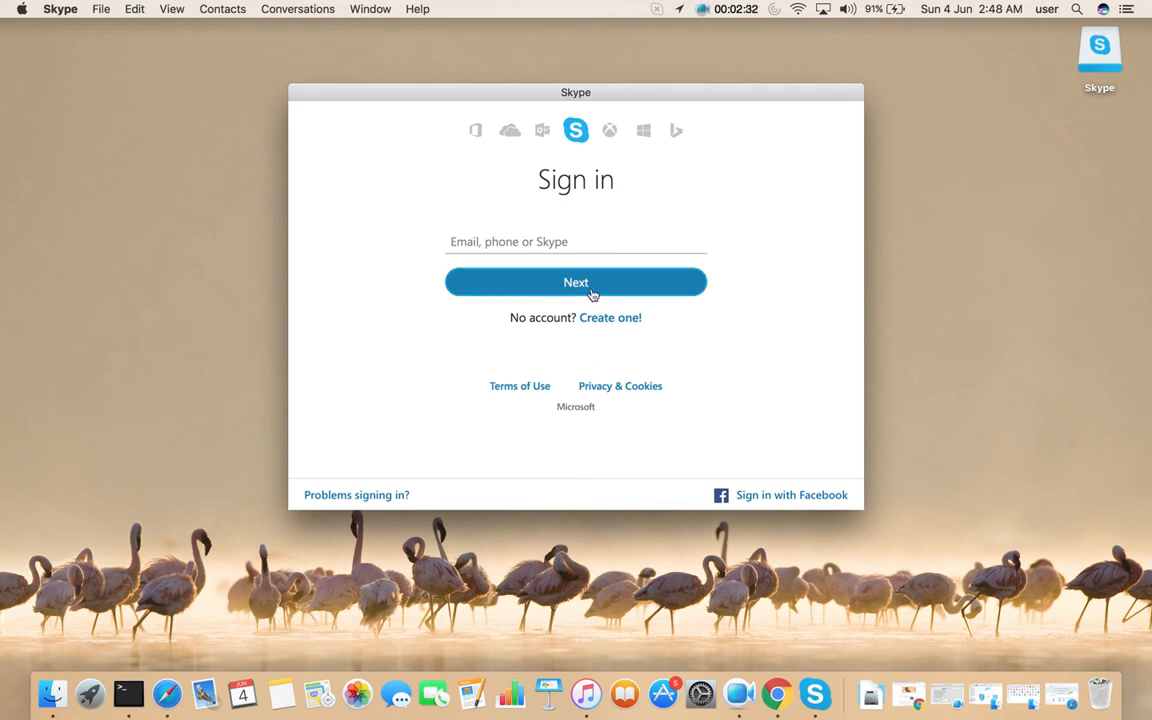
Step: Submit the Sign in window with an empty account field, triggering the valid email/phone/Skype name request
left_click(576, 282)
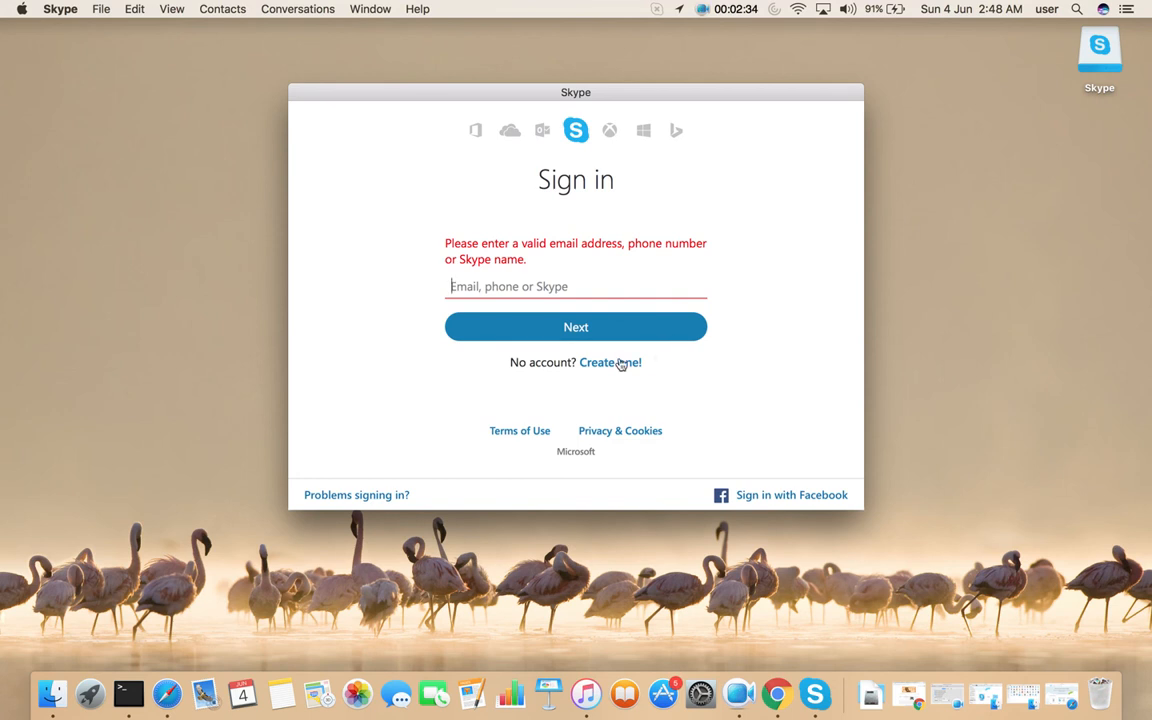
mouse_move(690, 236)
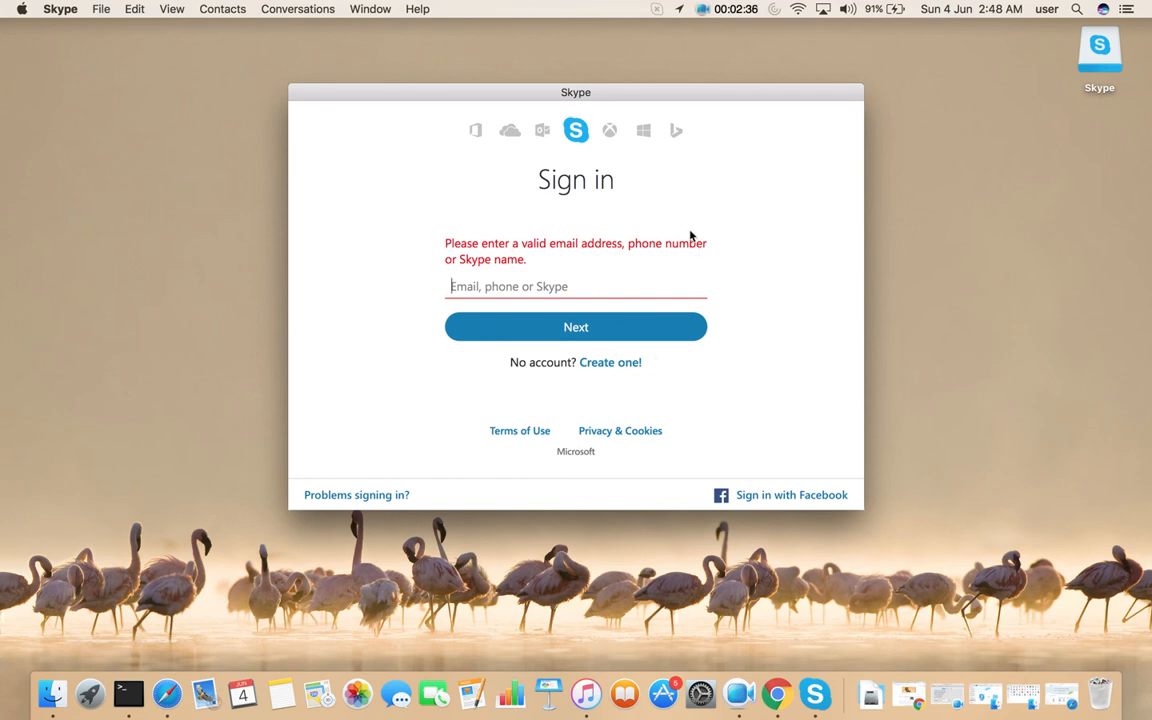